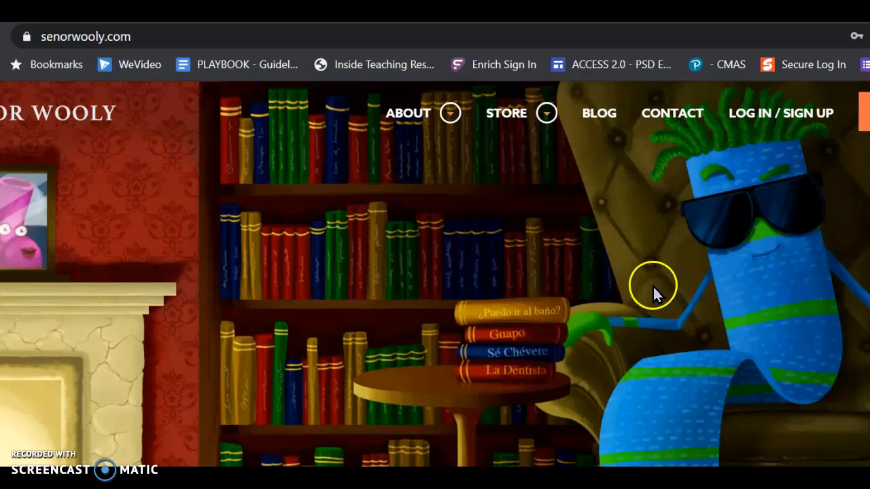
{"action": "mouse_move", "coordinate": [782, 204]}
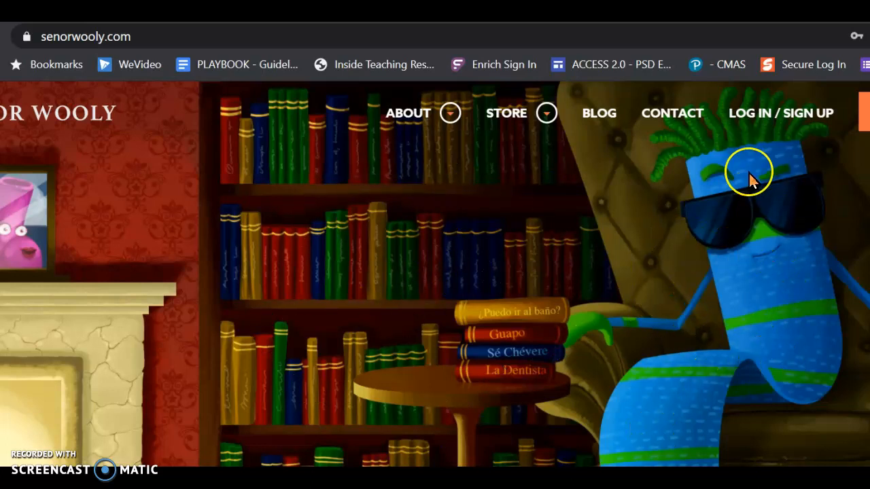
{"action": "mouse_move", "coordinate": [503, 276]}
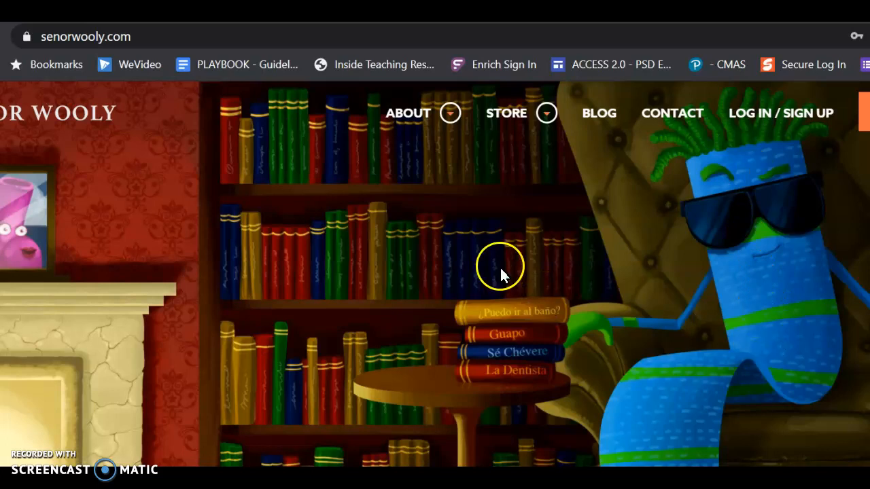
{"action": "mouse_move", "coordinate": [757, 113]}
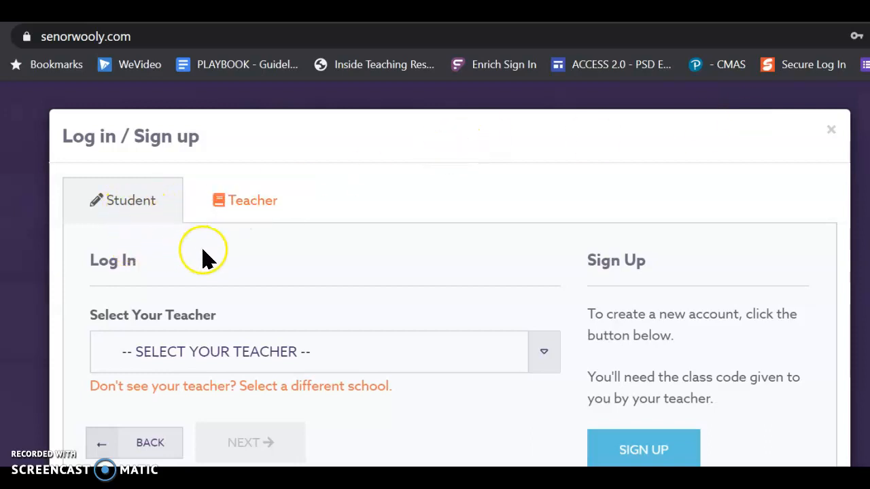
{"action": "mouse_move", "coordinate": [523, 353]}
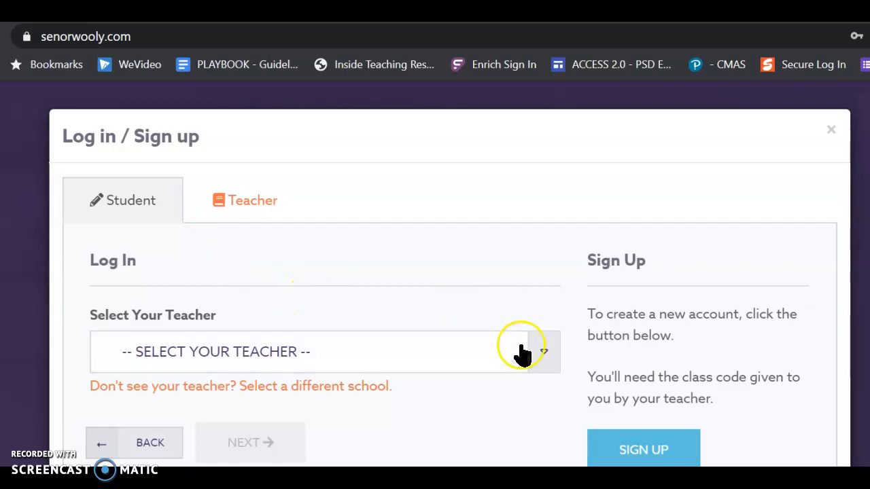
Step: Choose the teacher, the Quarter 1 6th grade class, and bring up the student name list
{"action": "left_click", "coordinate": [325, 351]}
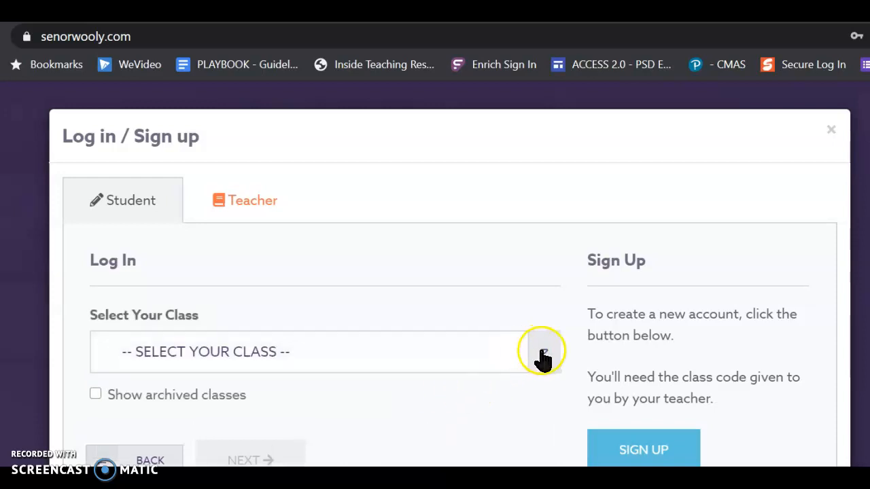
{"action": "left_click", "coordinate": [325, 352]}
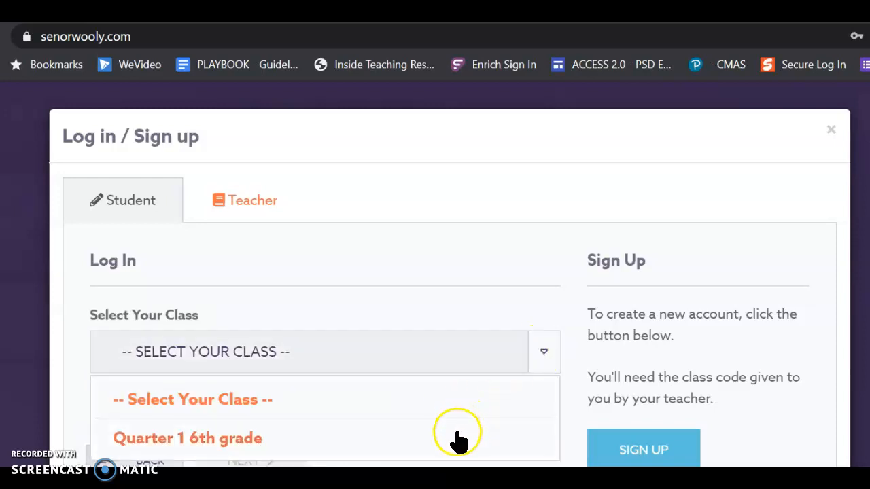
{"action": "left_click", "coordinate": [187, 439]}
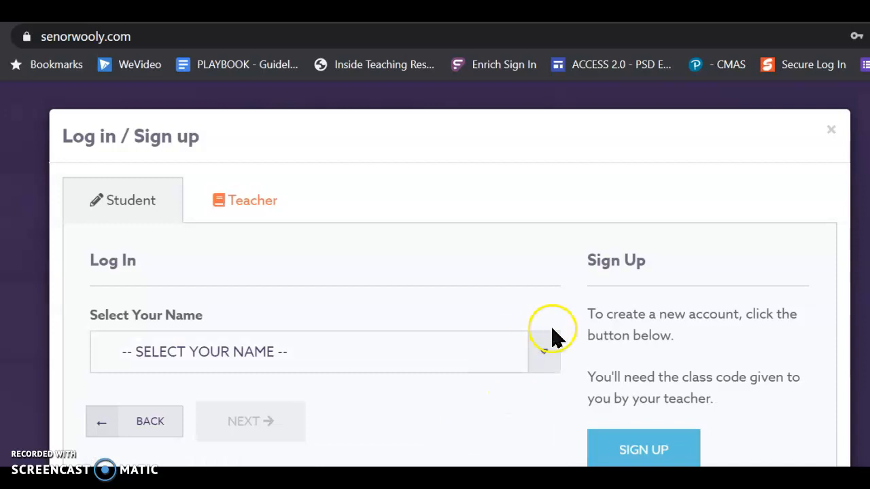
{"action": "left_click", "coordinate": [309, 351]}
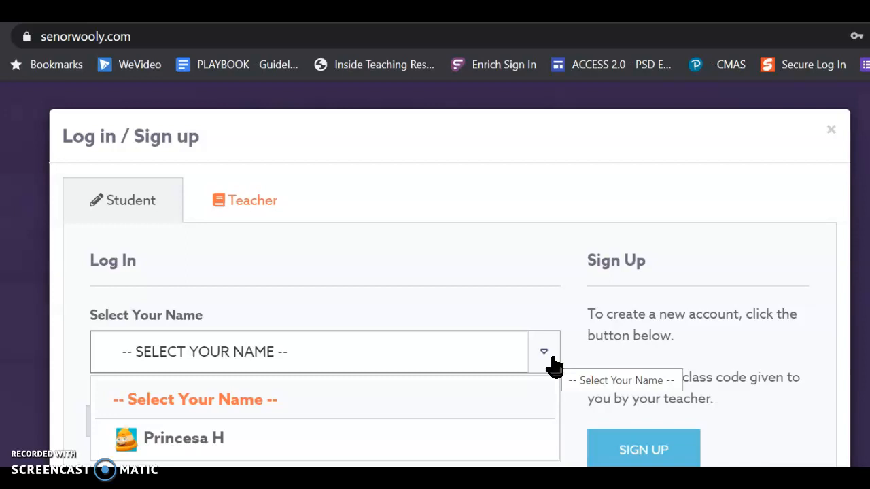
{"action": "mouse_move", "coordinate": [400, 376]}
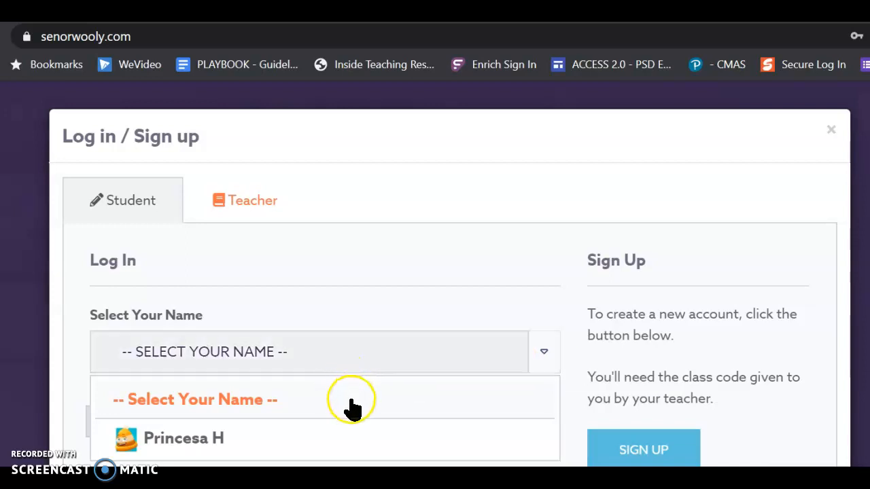
{"action": "mouse_move", "coordinate": [339, 417]}
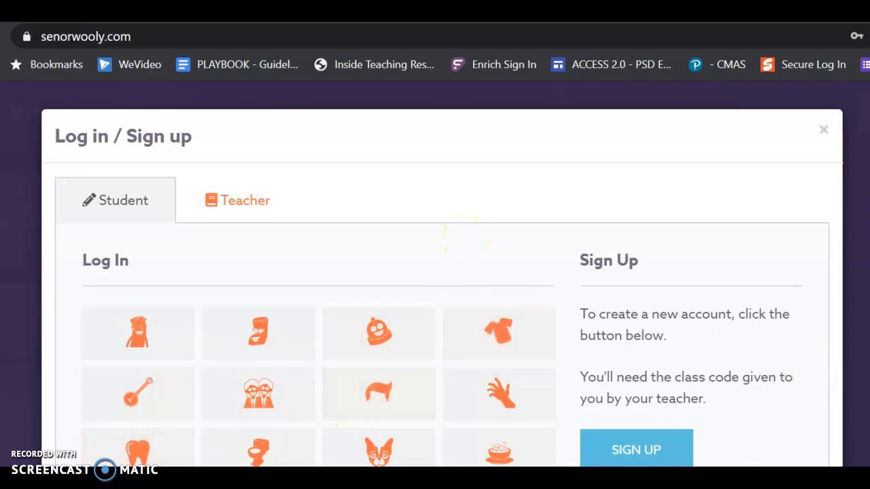
Step: Choose the character, banjo and tooth tiles in the left column as the picture password
{"action": "scroll", "scroll_direction": "down", "scroll_amount": 3}
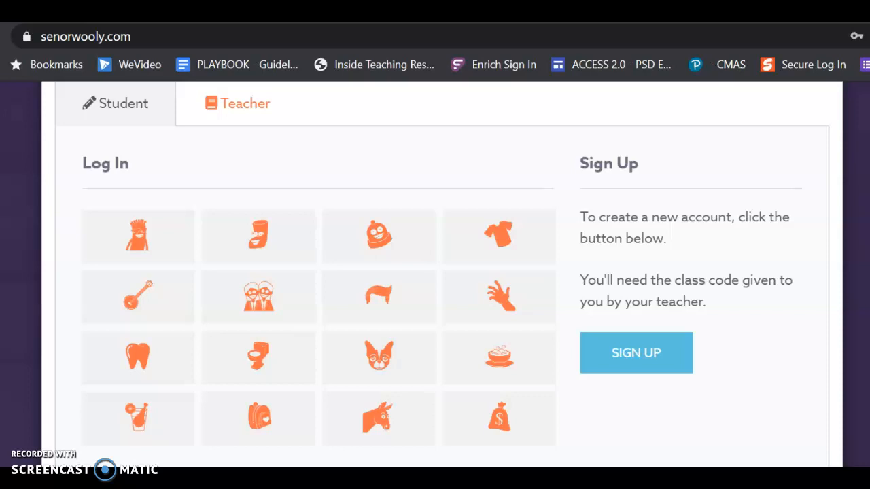
{"action": "mouse_move", "coordinate": [798, 442]}
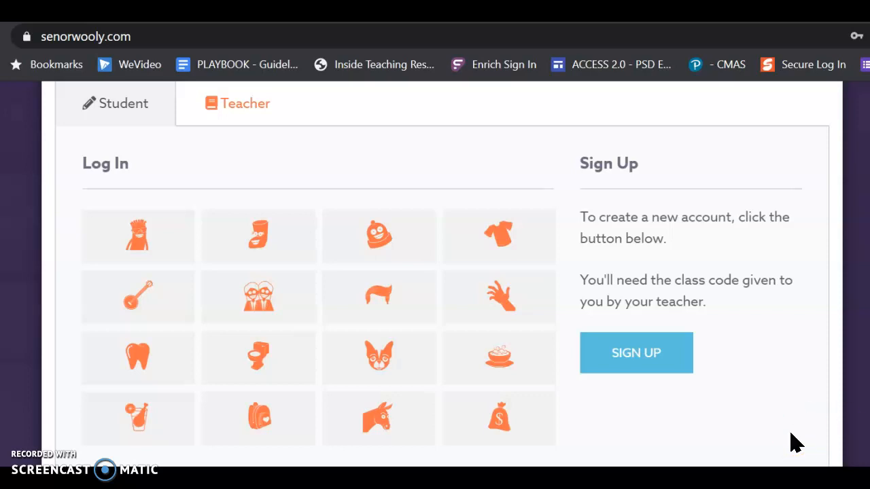
{"action": "mouse_move", "coordinate": [498, 418]}
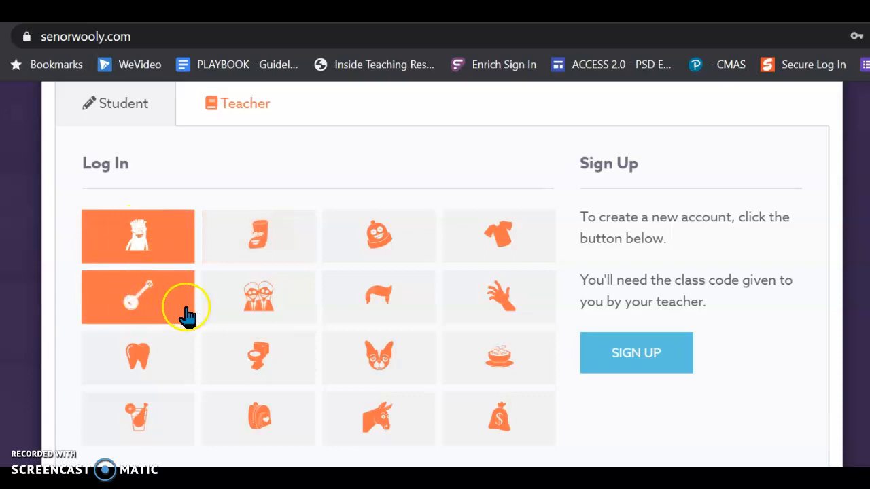
{"action": "left_click", "coordinate": [138, 358]}
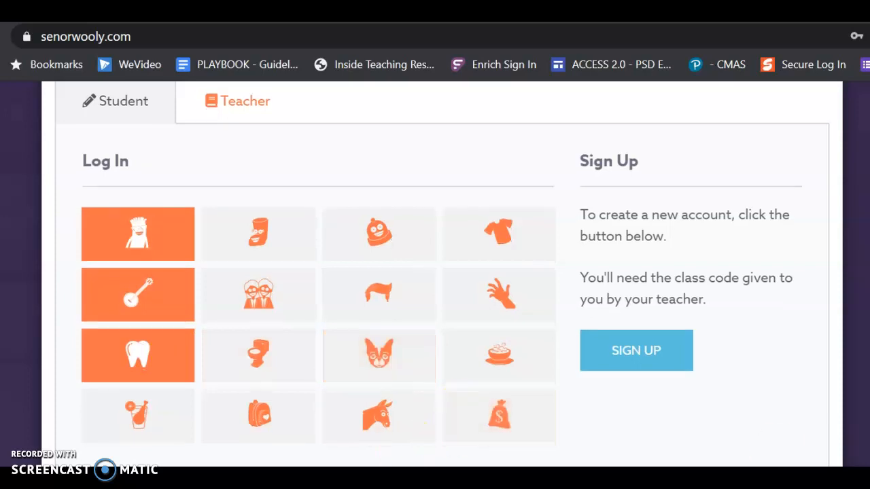
{"action": "scroll", "scroll_direction": "down", "scroll_amount": 3}
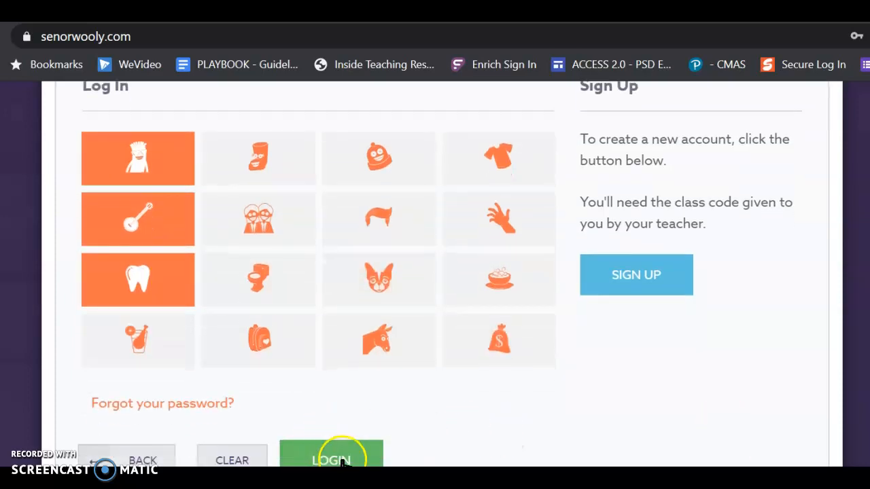
{"action": "mouse_move", "coordinate": [251, 404]}
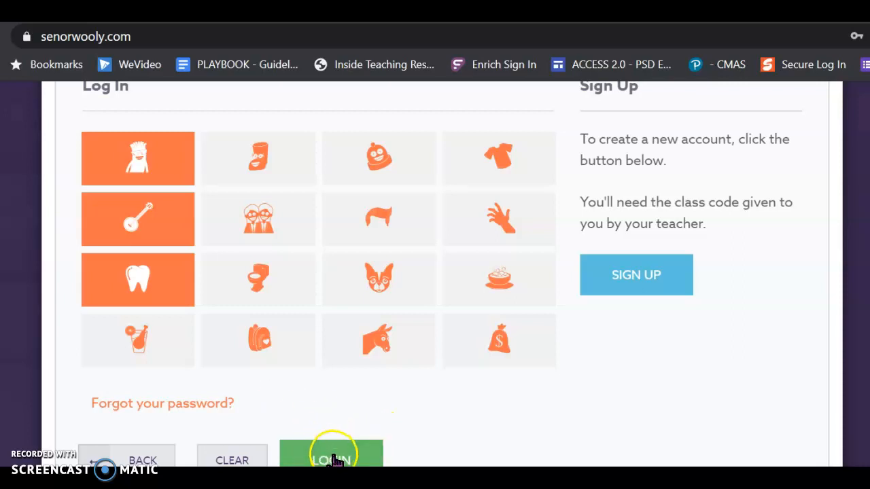
Step: Submit the picture password so the student dashboard with badges and stories loads
{"action": "left_click", "coordinate": [331, 461]}
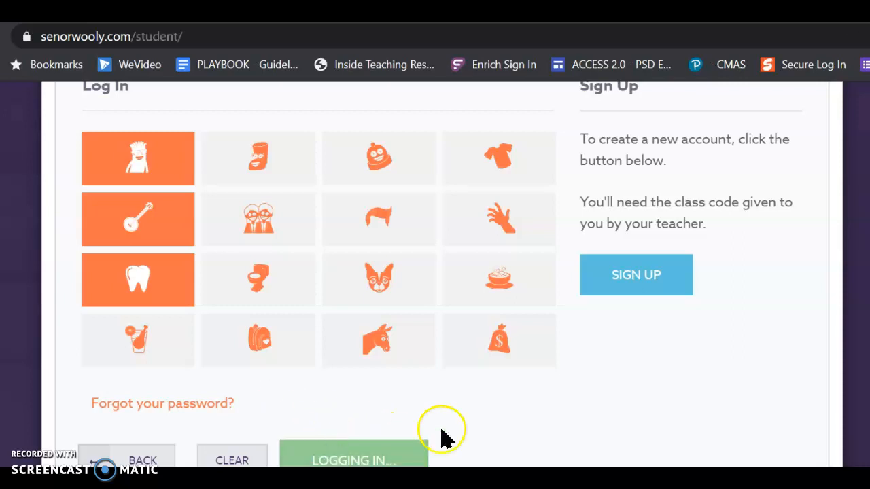
{"action": "left_click", "coordinate": [353, 460]}
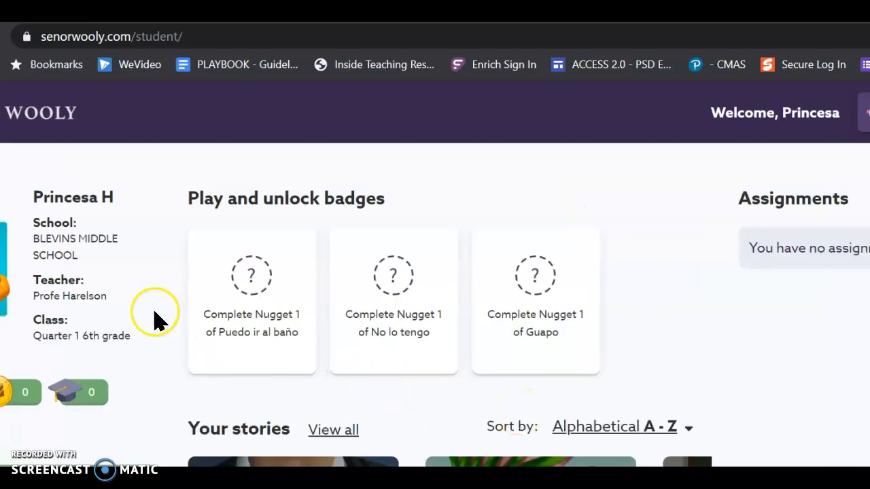
{"action": "mouse_move", "coordinate": [139, 194]}
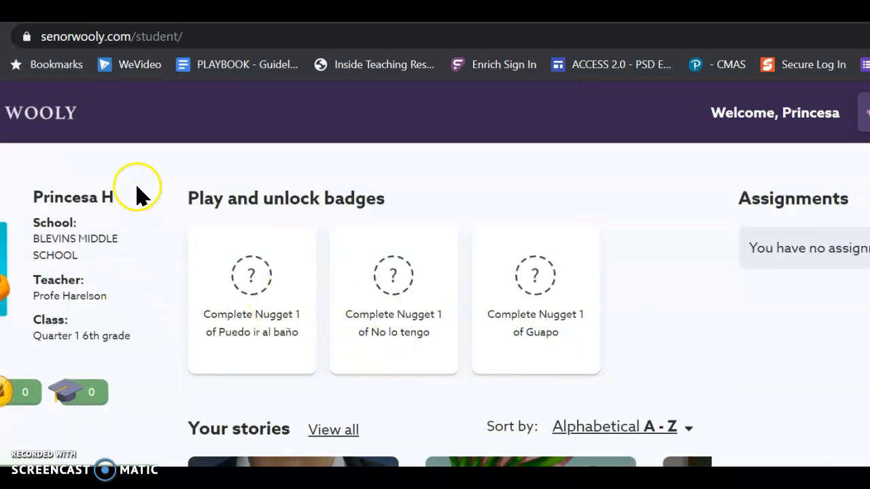
{"action": "mouse_move", "coordinate": [133, 292]}
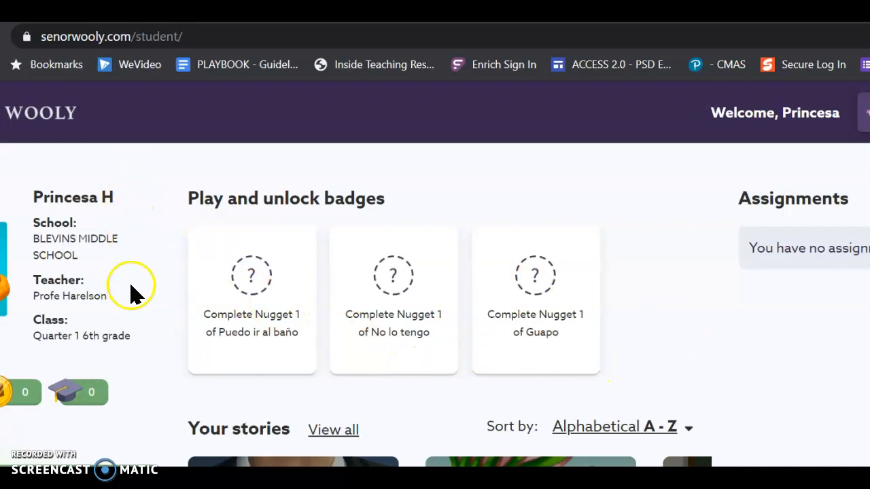
{"action": "mouse_move", "coordinate": [295, 316]}
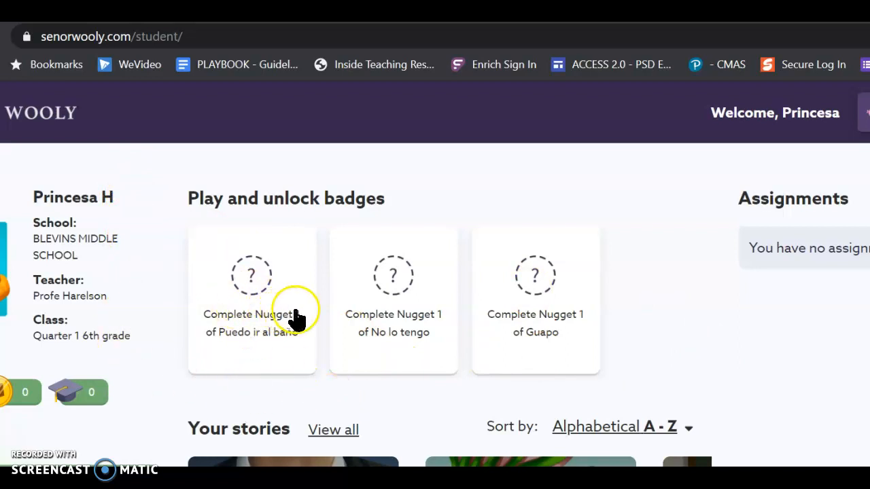
{"action": "mouse_move", "coordinate": [415, 282]}
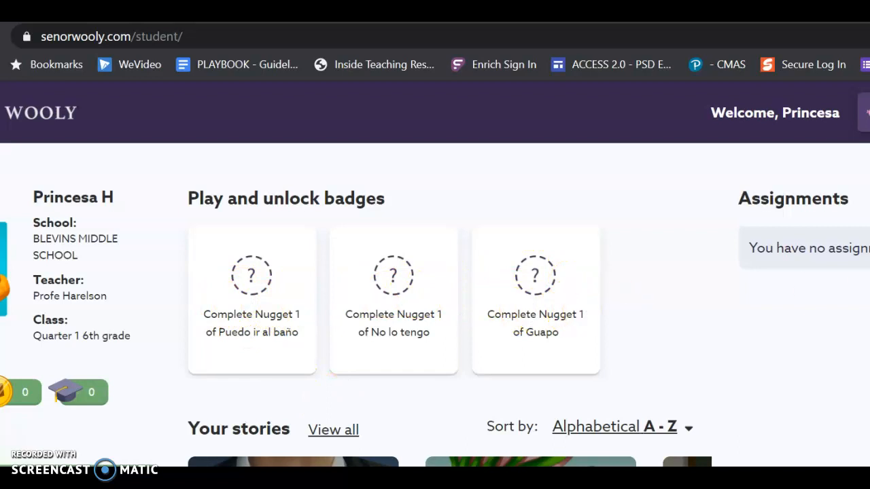
{"action": "mouse_move", "coordinate": [835, 254]}
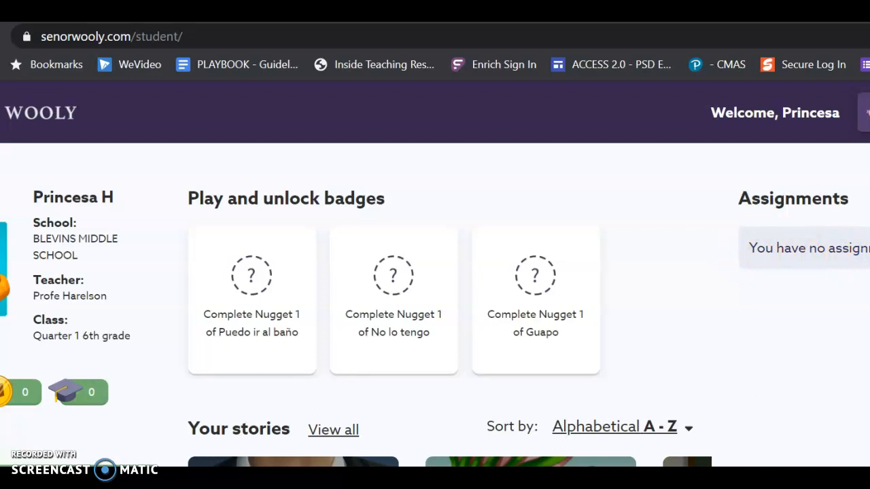
{"action": "scroll", "scroll_direction": "down", "scroll_amount": 3}
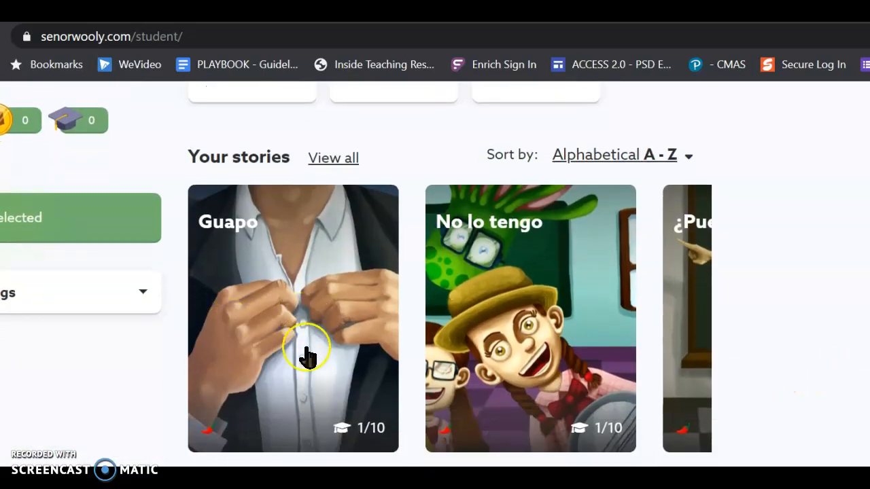
{"action": "mouse_move", "coordinate": [221, 259]}
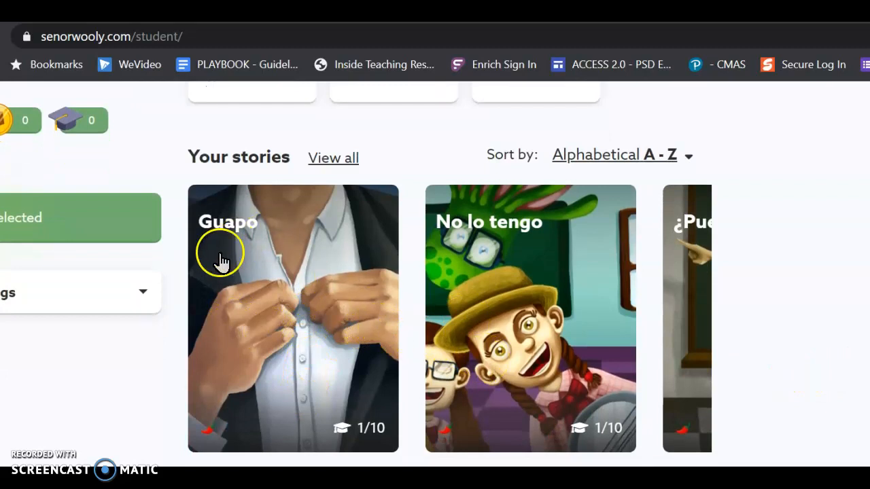
{"action": "mouse_move", "coordinate": [253, 284]}
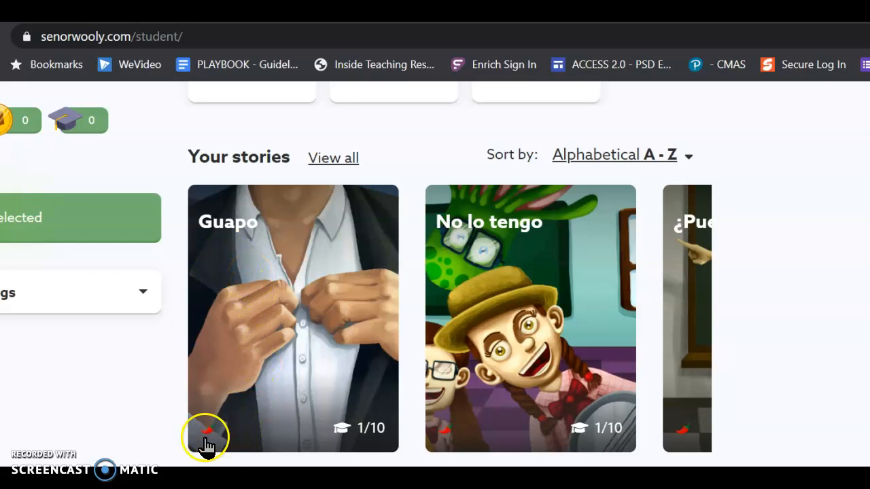
{"action": "mouse_move", "coordinate": [503, 384]}
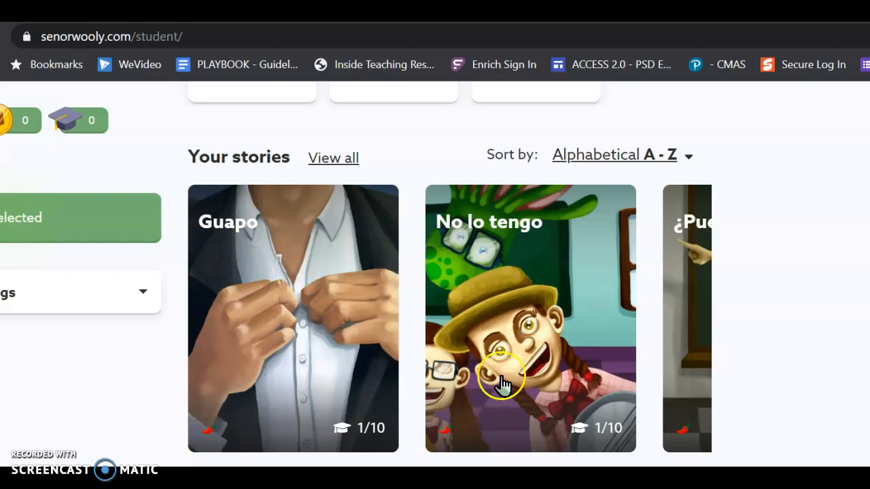
{"action": "mouse_move", "coordinate": [448, 448]}
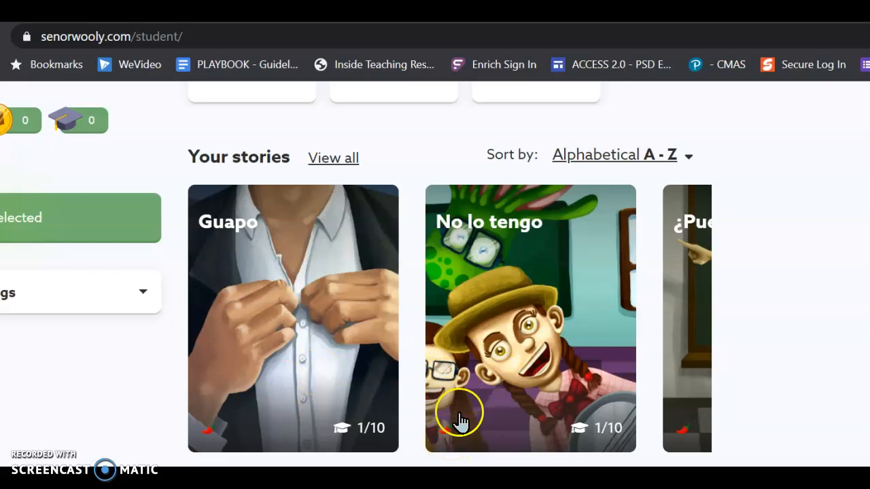
{"action": "mouse_move", "coordinate": [486, 249]}
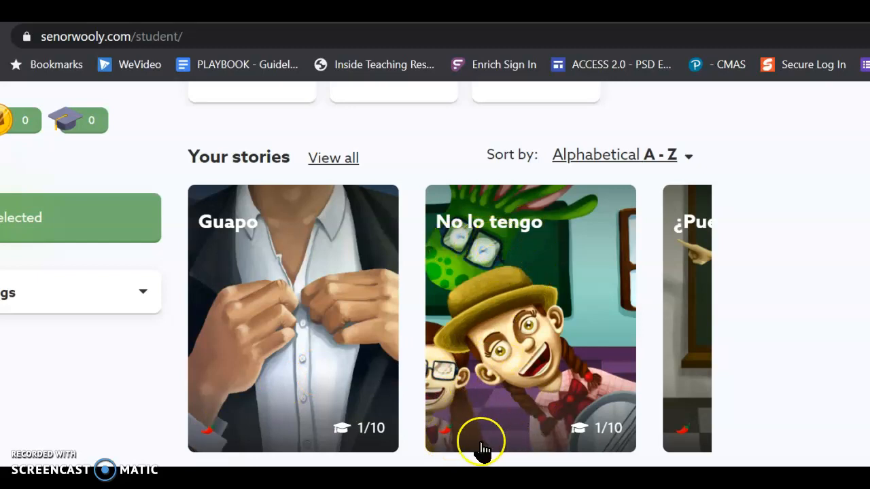
{"action": "mouse_move", "coordinate": [537, 401]}
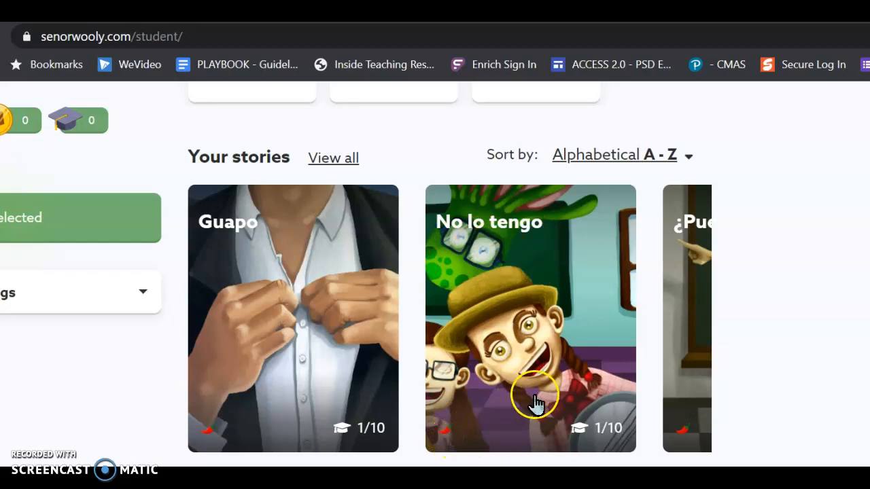
{"action": "mouse_move", "coordinate": [781, 397]}
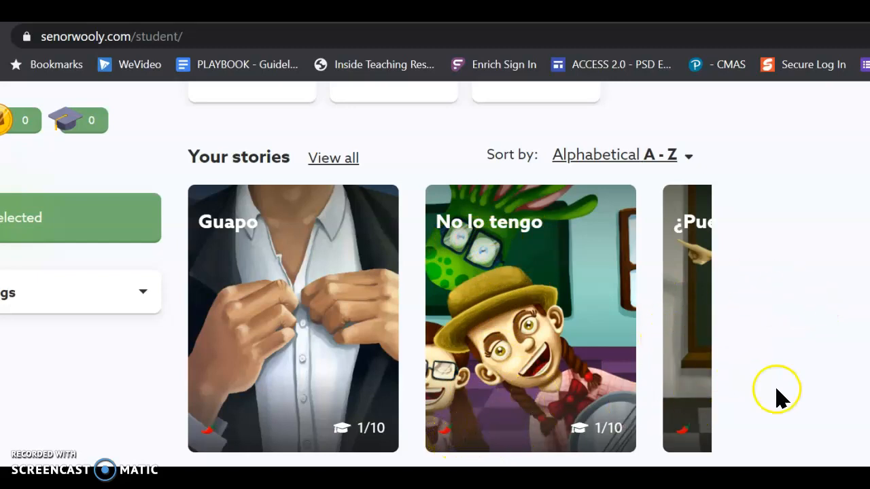
{"action": "mouse_move", "coordinate": [380, 261]}
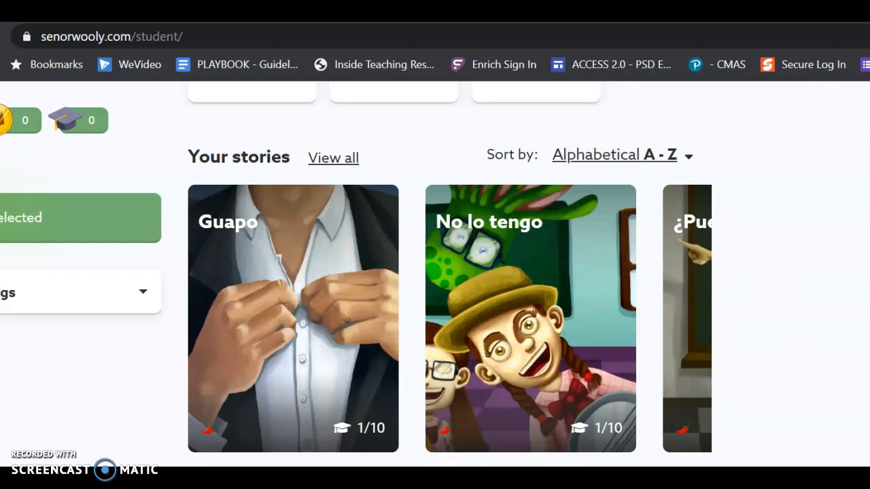
{"action": "scroll", "scroll_direction": "down", "scroll_amount": 3}
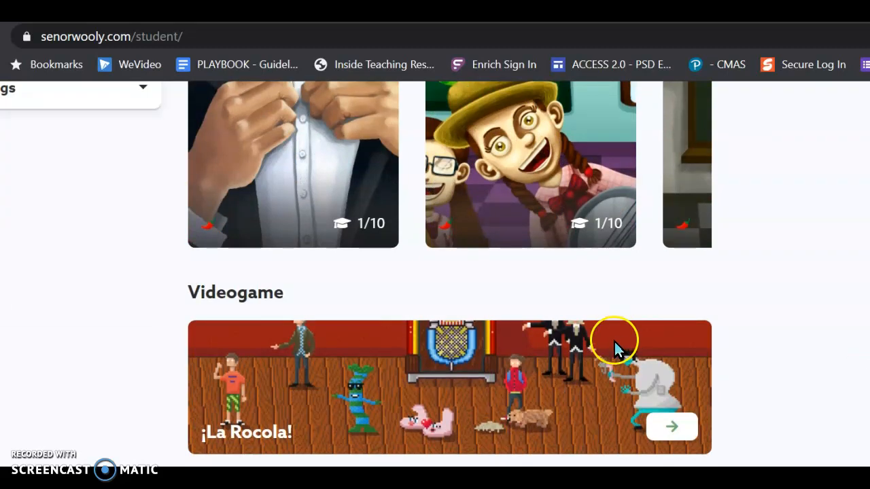
{"action": "mouse_move", "coordinate": [435, 384]}
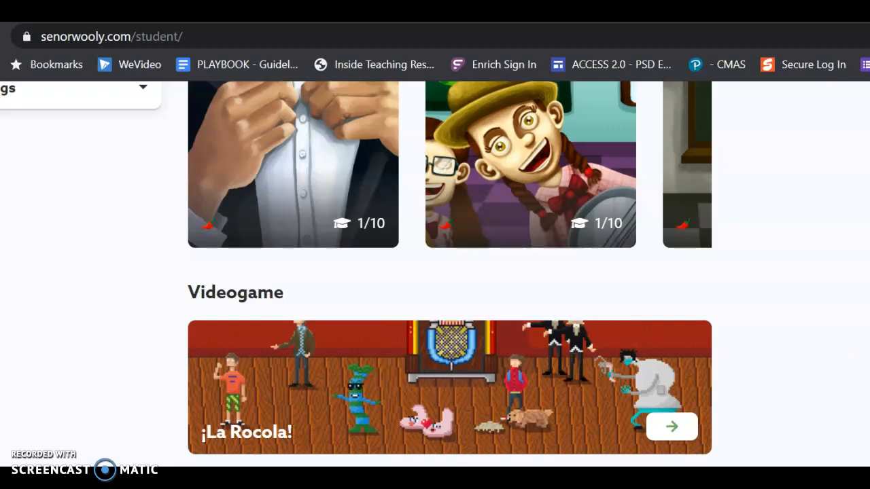
{"action": "scroll", "scroll_direction": "up", "scroll_amount": 3}
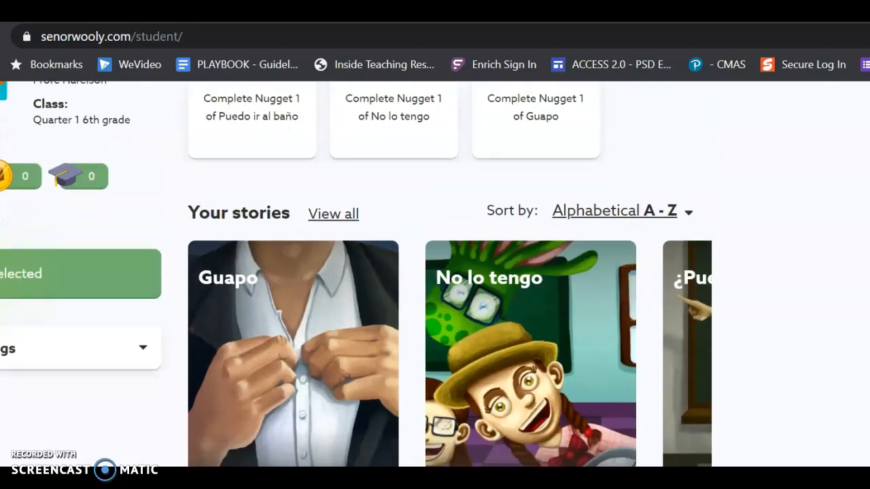
{"action": "scroll", "scroll_direction": "down", "scroll_amount": 3}
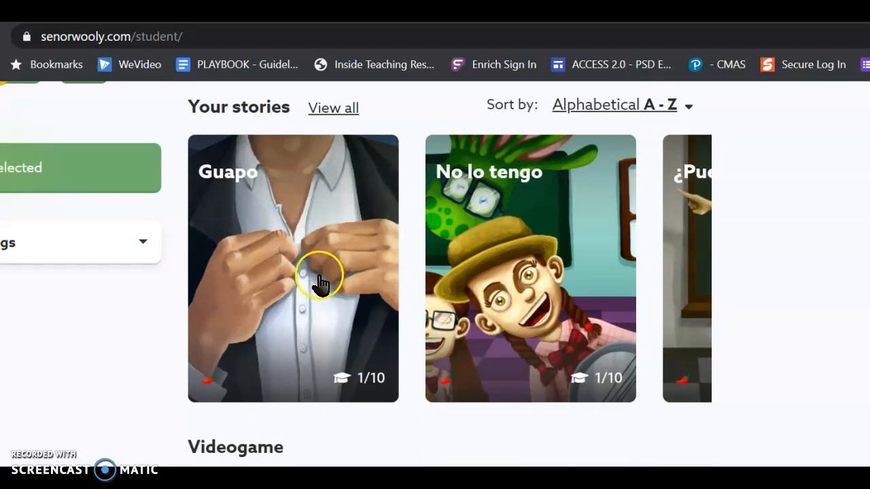
Step: Go into the Guapo story and reach its nugget activity list (Feeling Out of Sorts etc.)
{"action": "left_click", "coordinate": [292, 268]}
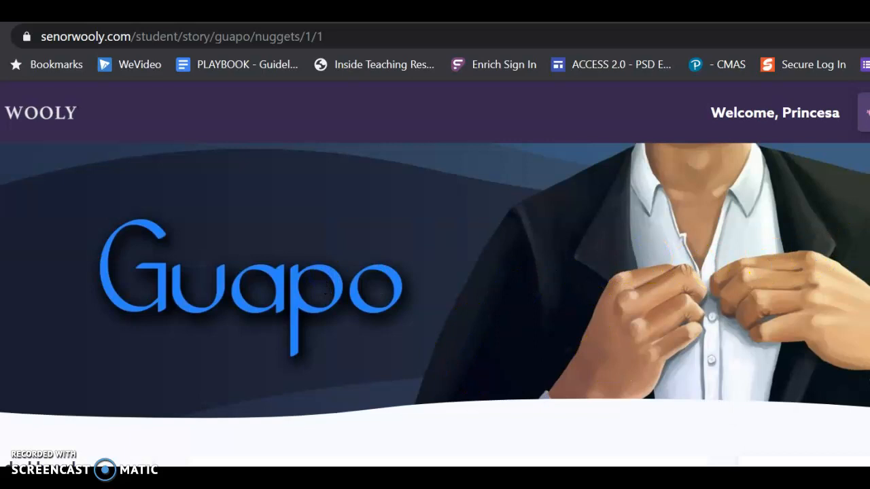
{"action": "scroll", "scroll_direction": "down", "scroll_amount": 3}
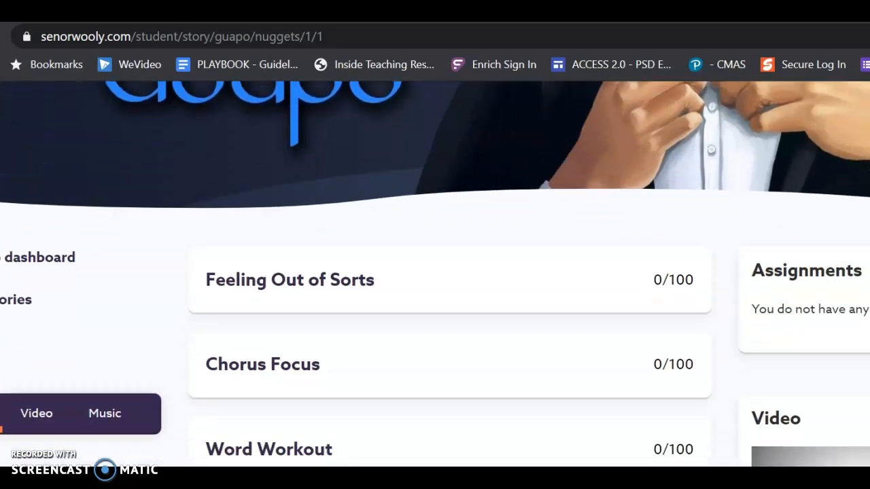
{"action": "scroll", "scroll_direction": "down", "scroll_amount": 3}
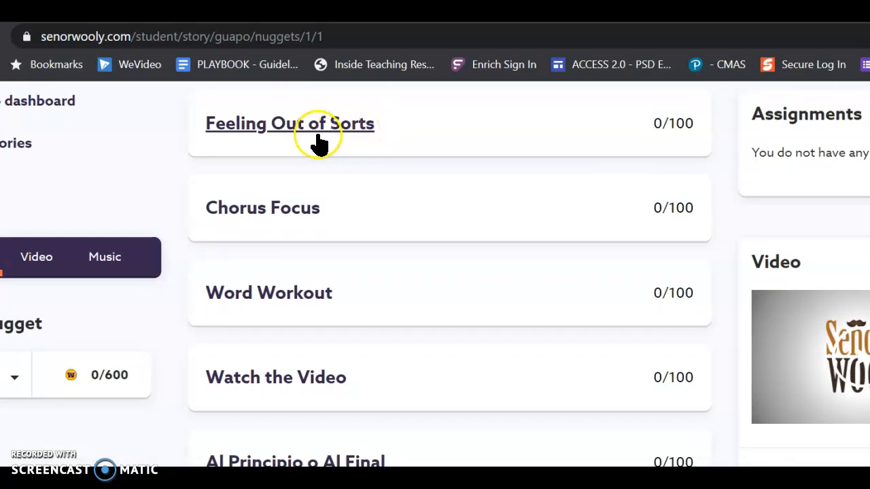
{"action": "mouse_move", "coordinate": [387, 231]}
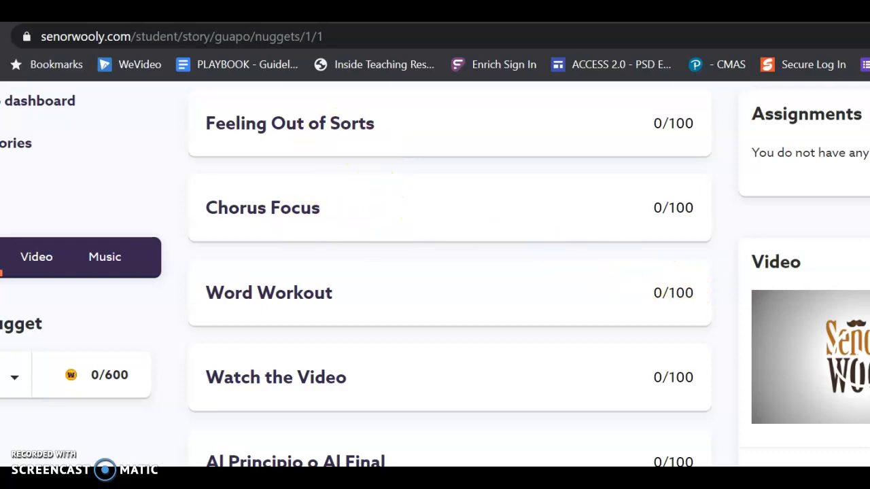
{"action": "scroll", "scroll_direction": "down", "scroll_amount": 3}
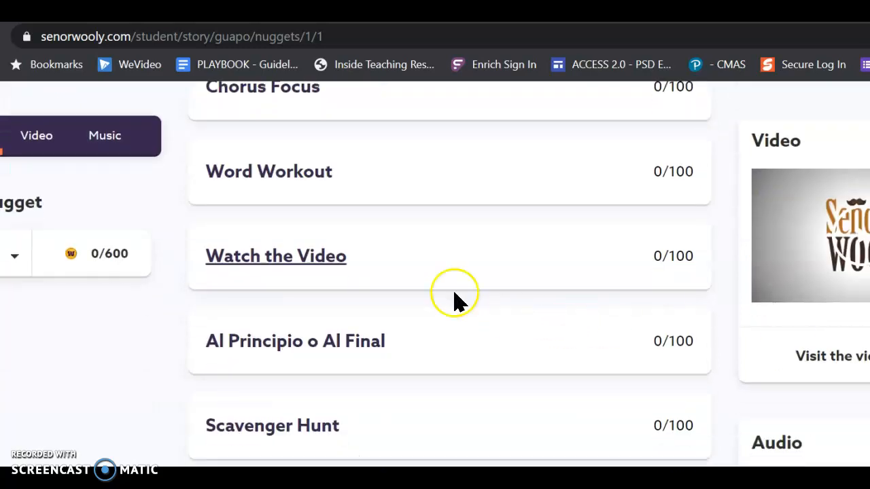
{"action": "mouse_move", "coordinate": [286, 265]}
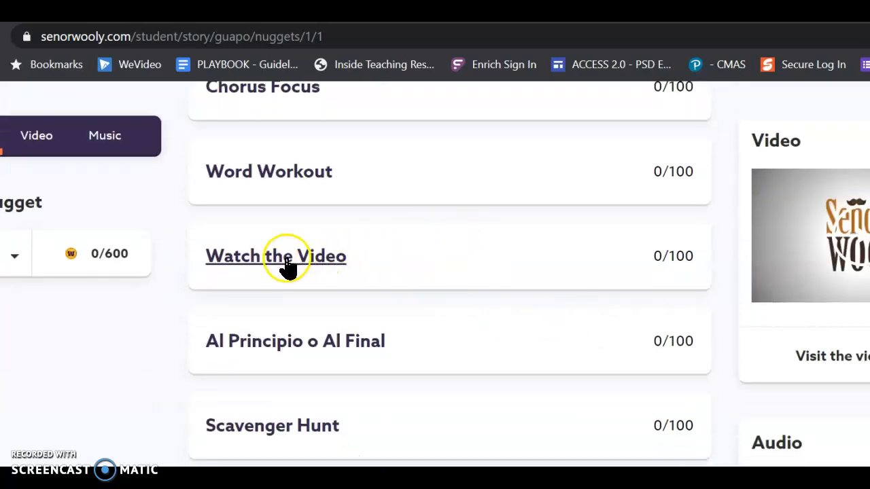
{"action": "left_click", "coordinate": [276, 256]}
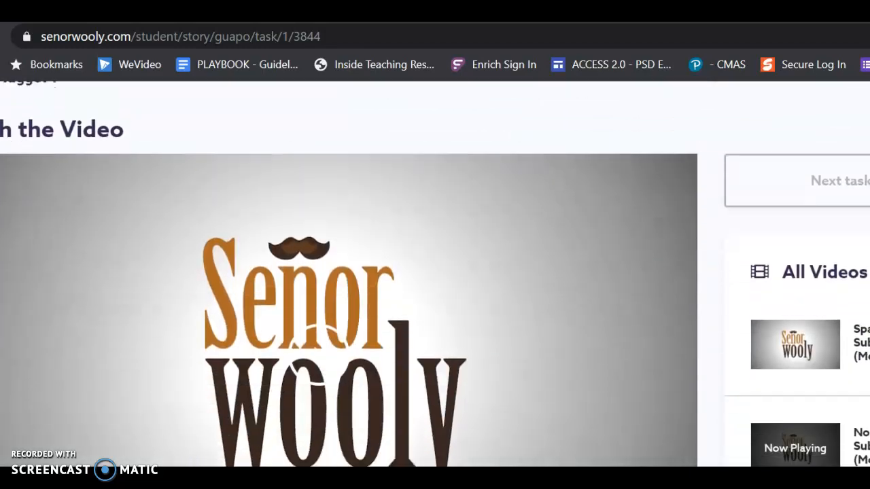
{"action": "scroll", "scroll_direction": "down", "scroll_amount": 3}
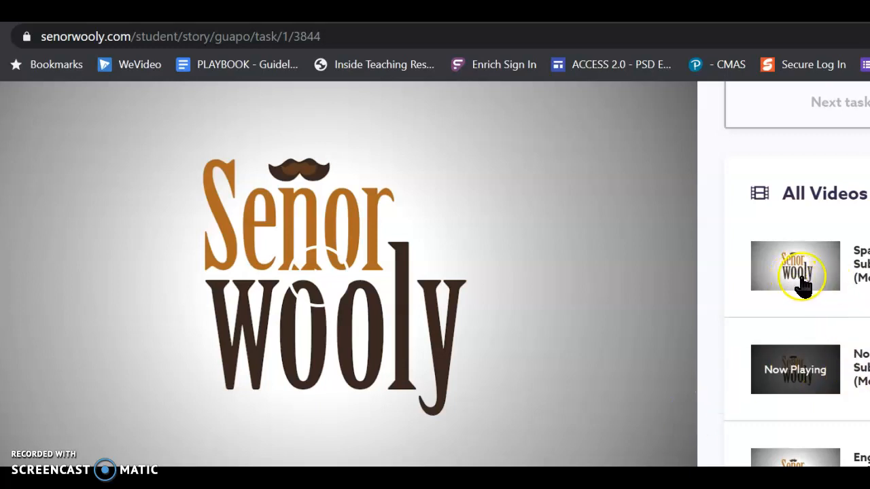
{"action": "mouse_move", "coordinate": [785, 384]}
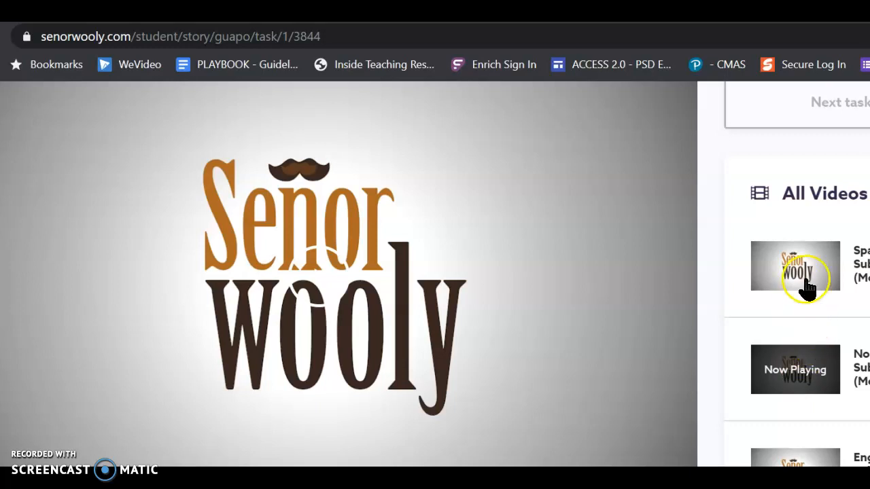
{"action": "left_click", "coordinate": [795, 266]}
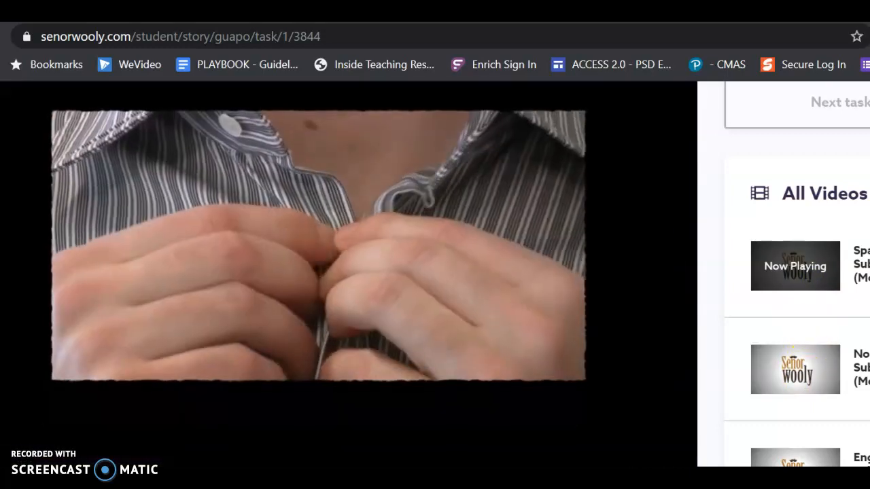
{"action": "scroll", "scroll_direction": "down", "scroll_amount": 3}
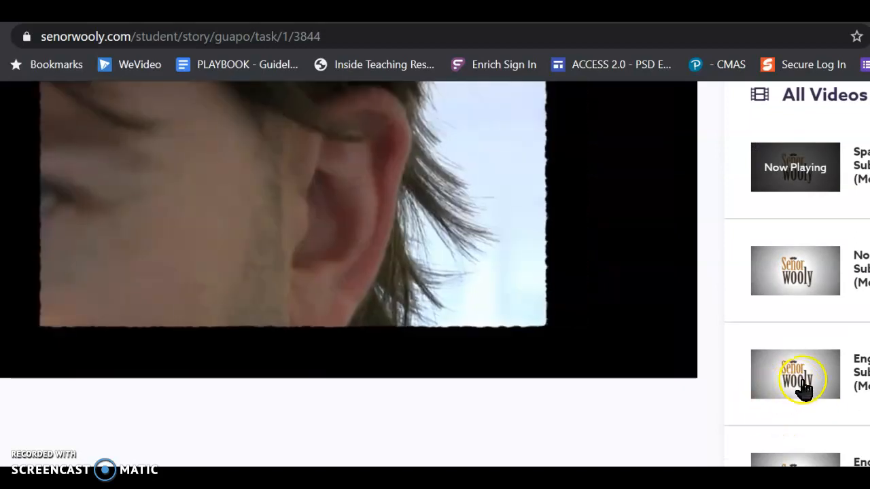